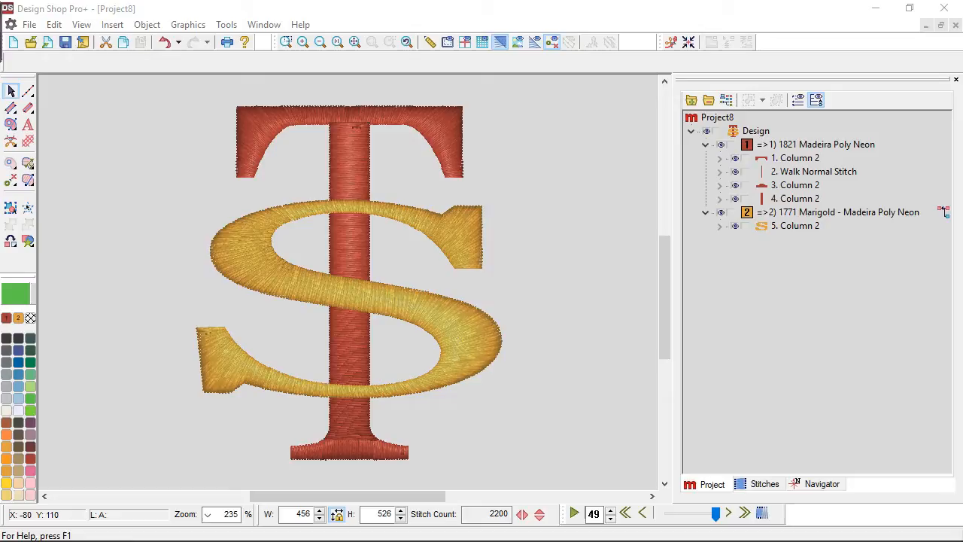
pyautogui.moveTo(173, 289)
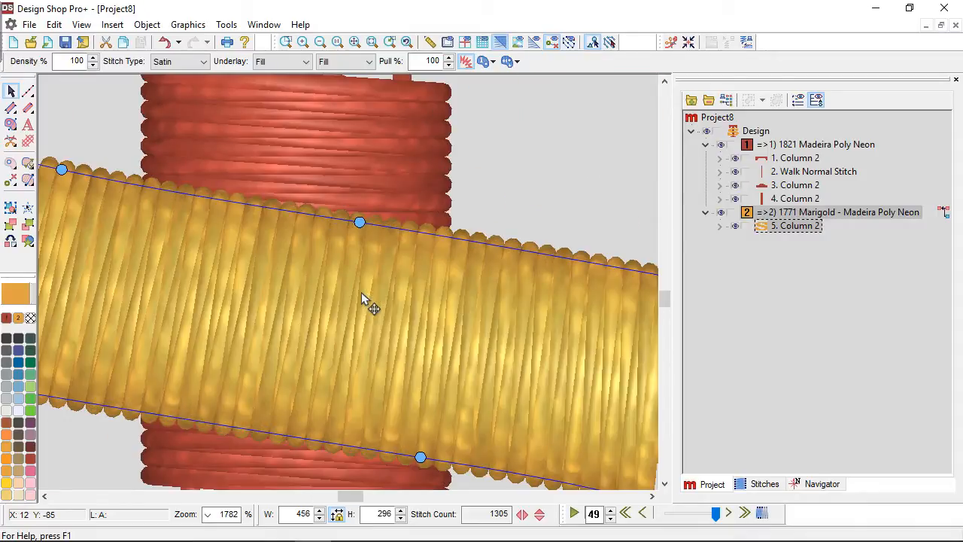
pyautogui.moveTo(294, 286)
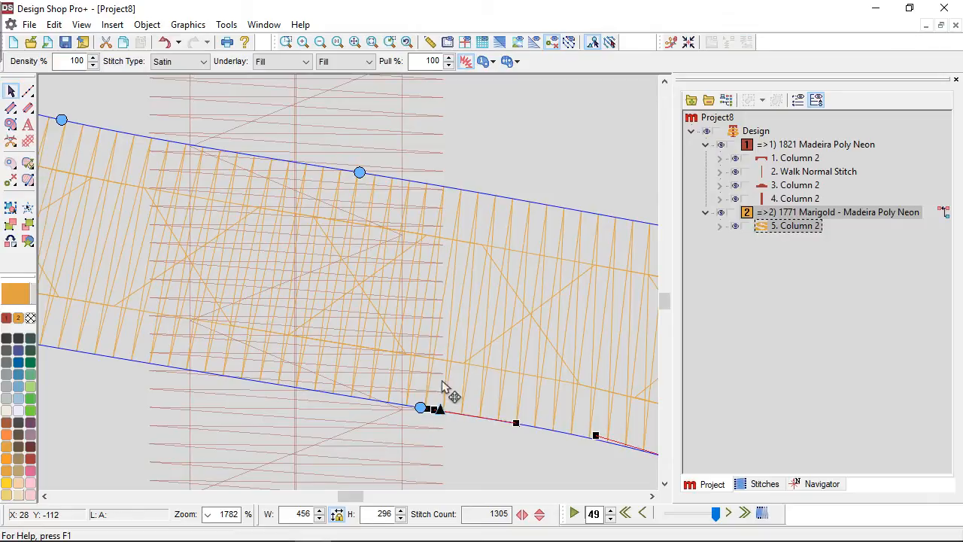
pyautogui.moveTo(444, 190)
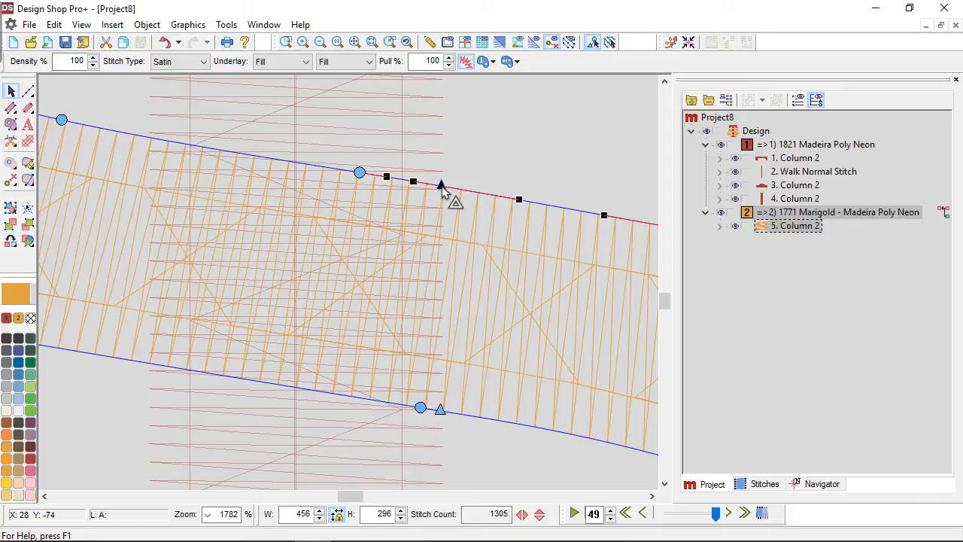
pyautogui.moveTo(467, 223)
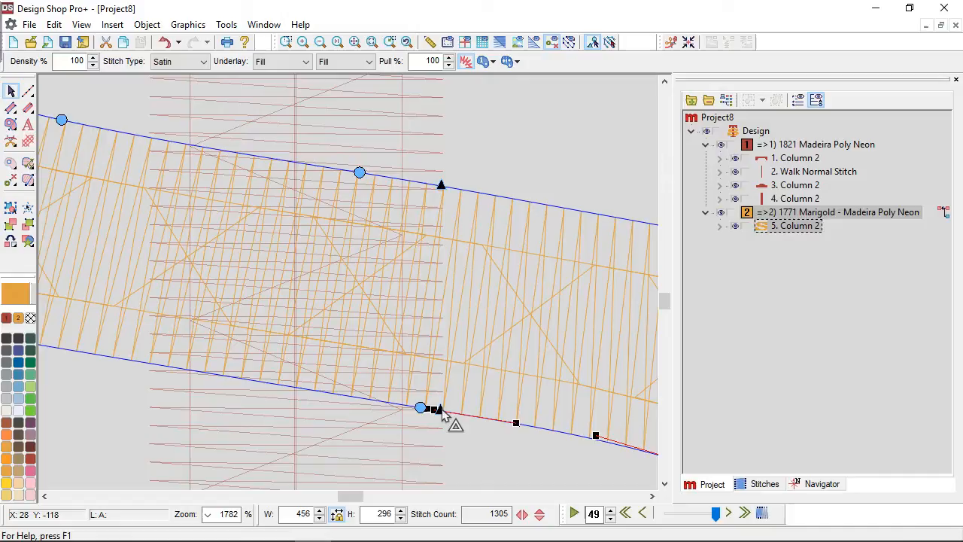
# Step: Split the gold S column where it crosses the red T, giving columns 5 and 6
pyautogui.rightClick(435, 410)
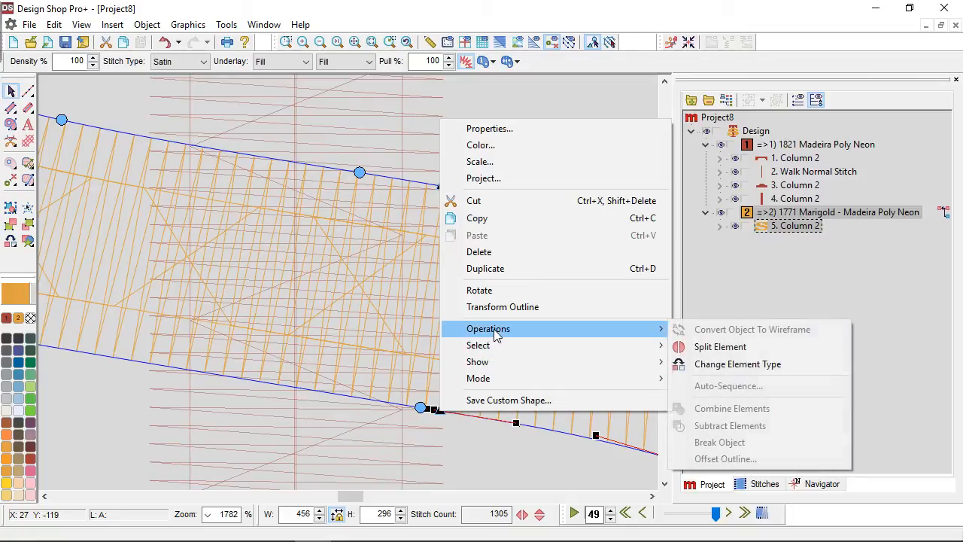
pyautogui.moveTo(720, 346)
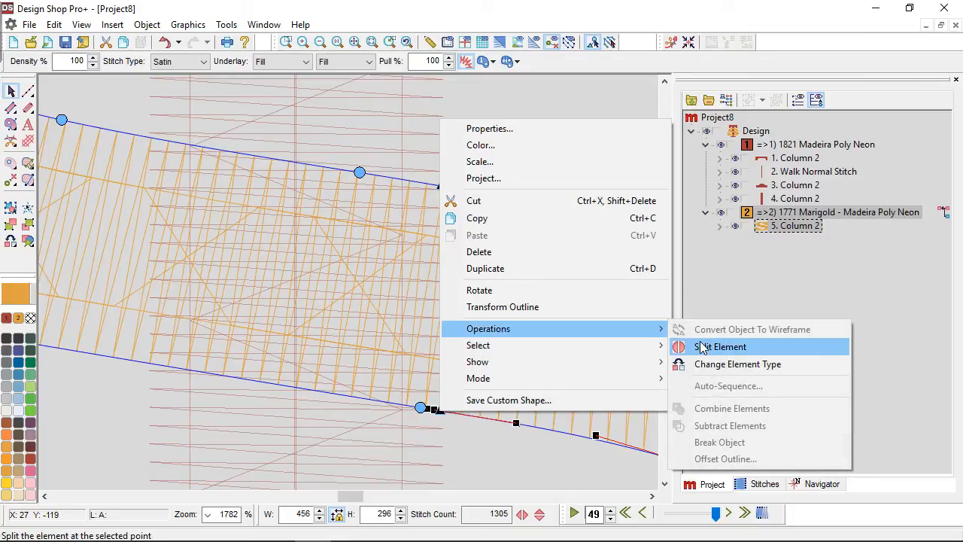
pyautogui.click(720, 347)
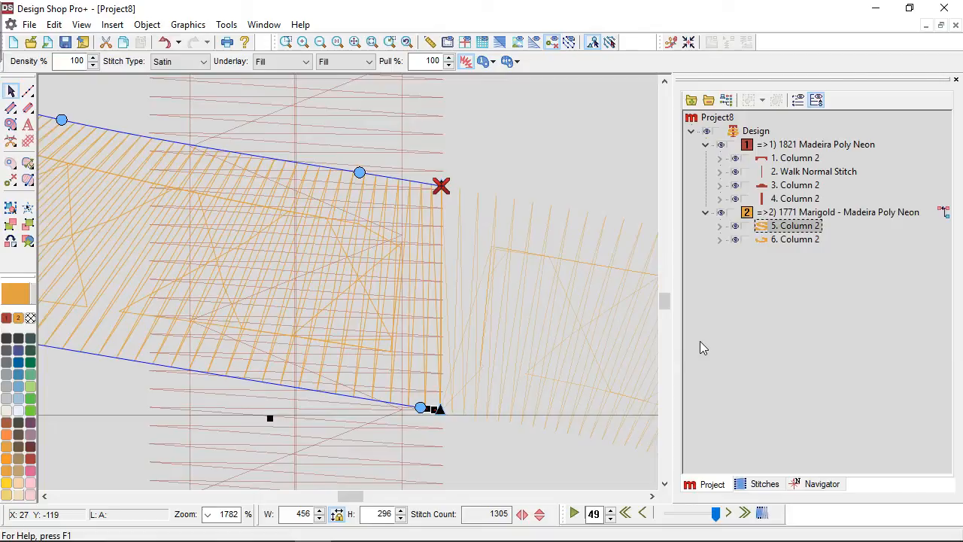
pyautogui.moveTo(891, 229)
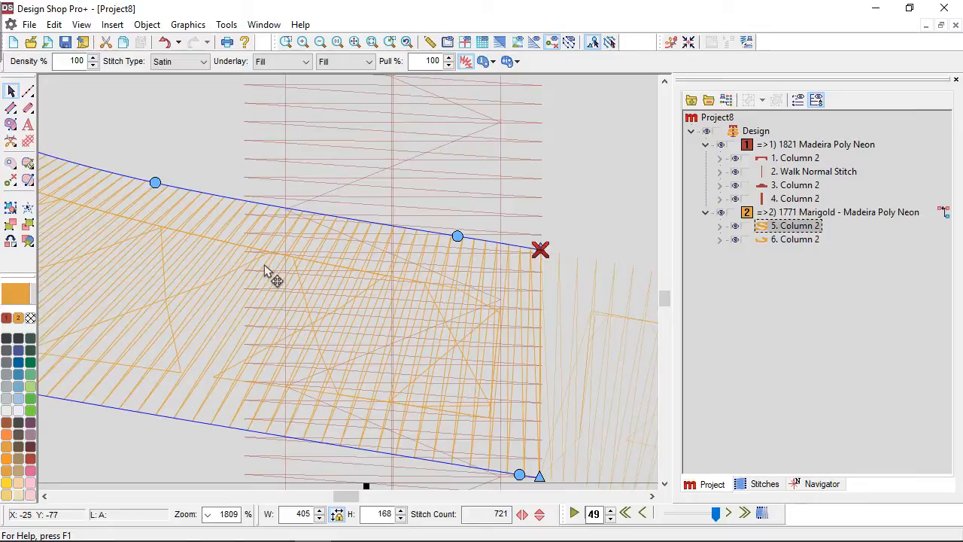
pyautogui.moveTo(248, 209)
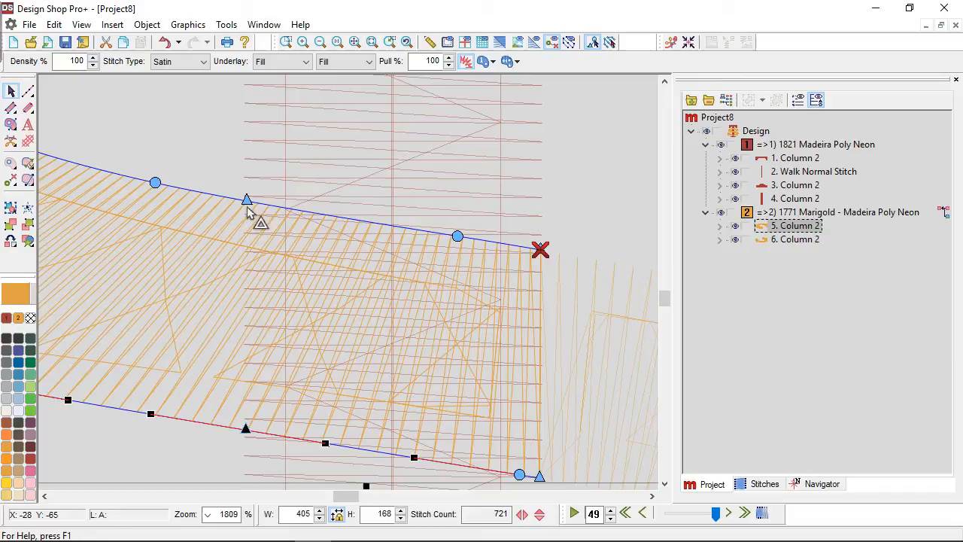
pyautogui.moveTo(233, 168)
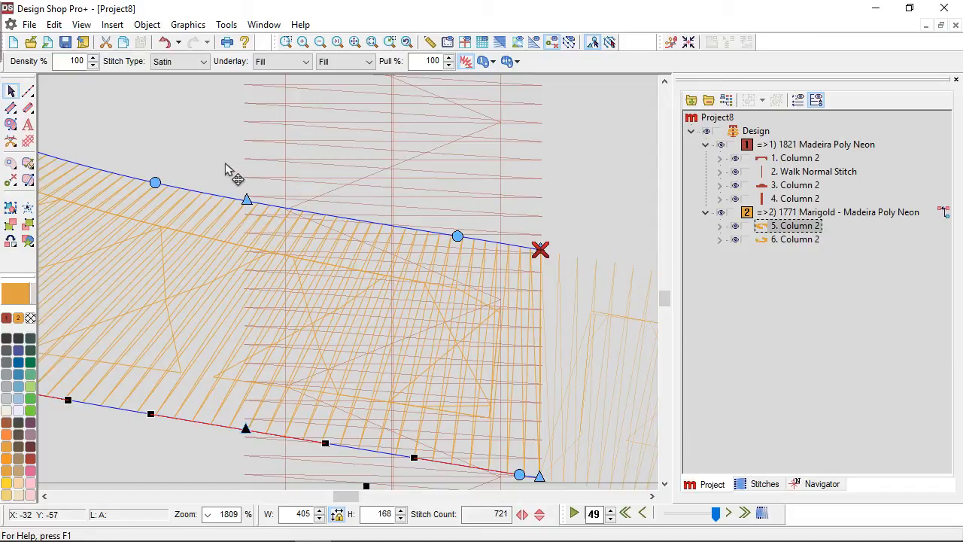
pyautogui.moveTo(229, 175)
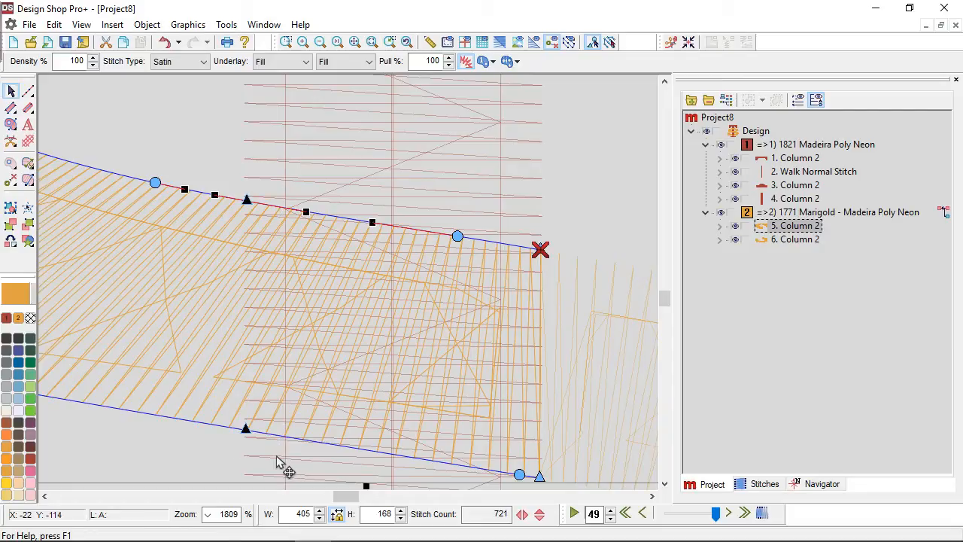
pyautogui.moveTo(247, 433)
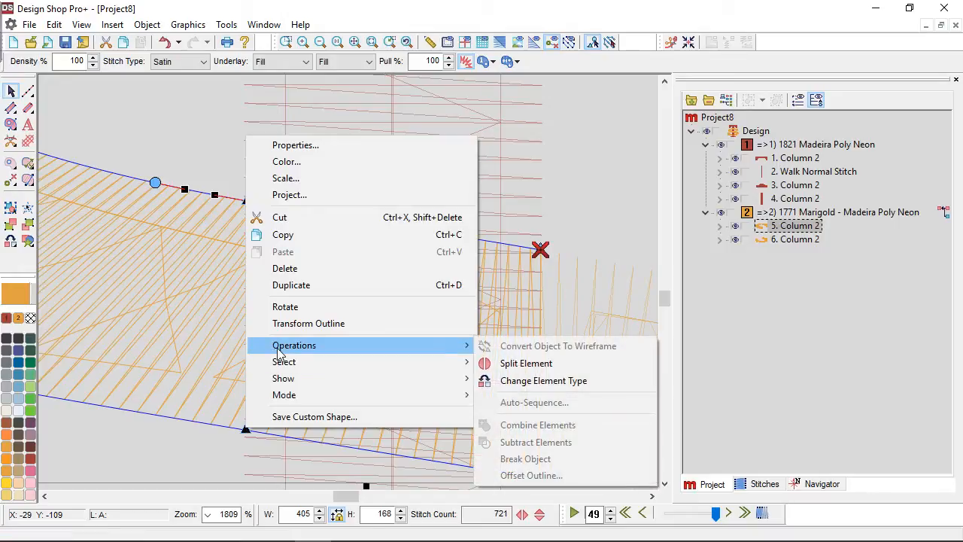
# Step: Split gold column 5 at the T's other edge, adding column 7
pyautogui.click(527, 363)
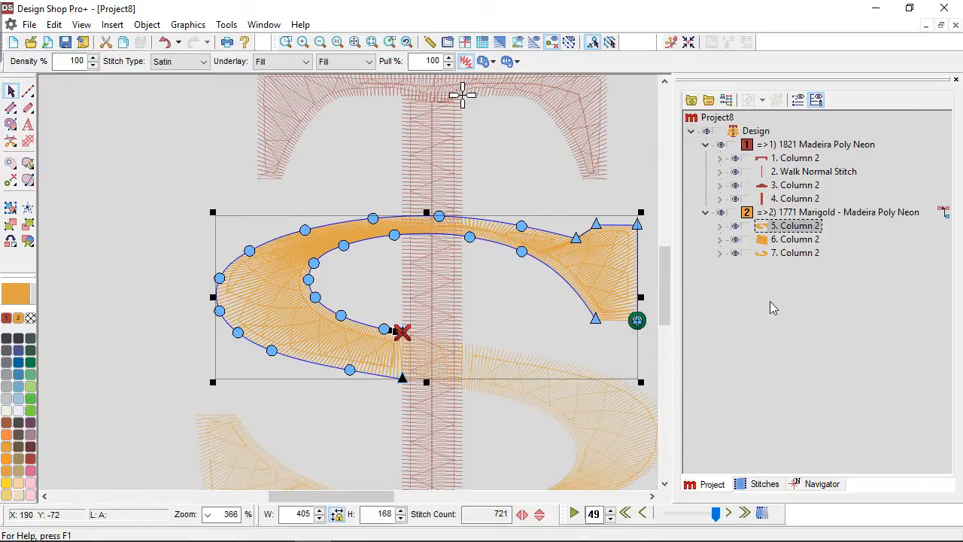
# Step: Merge out column 7 leaving gold columns 5 and 6, and set the top piece's stitch direction
pyautogui.click(795, 239)
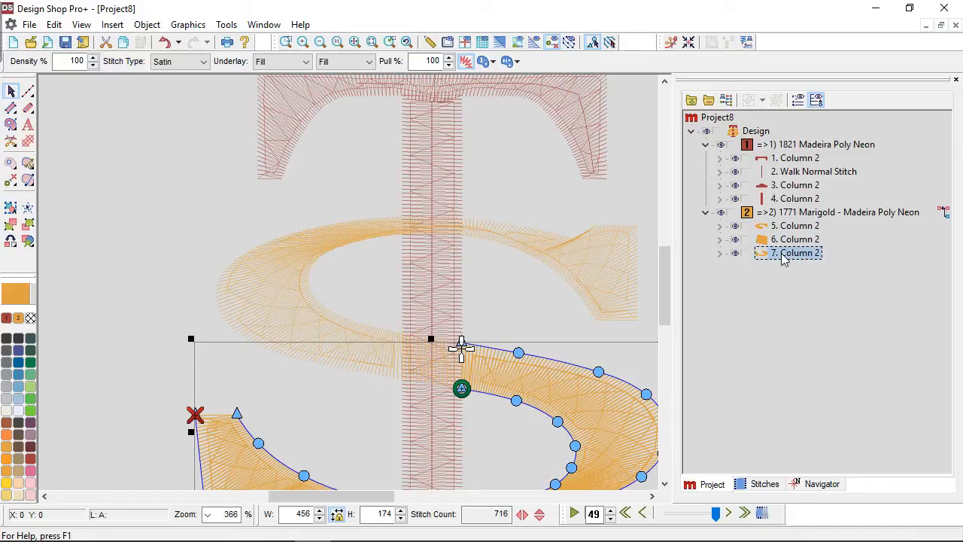
pyautogui.click(794, 239)
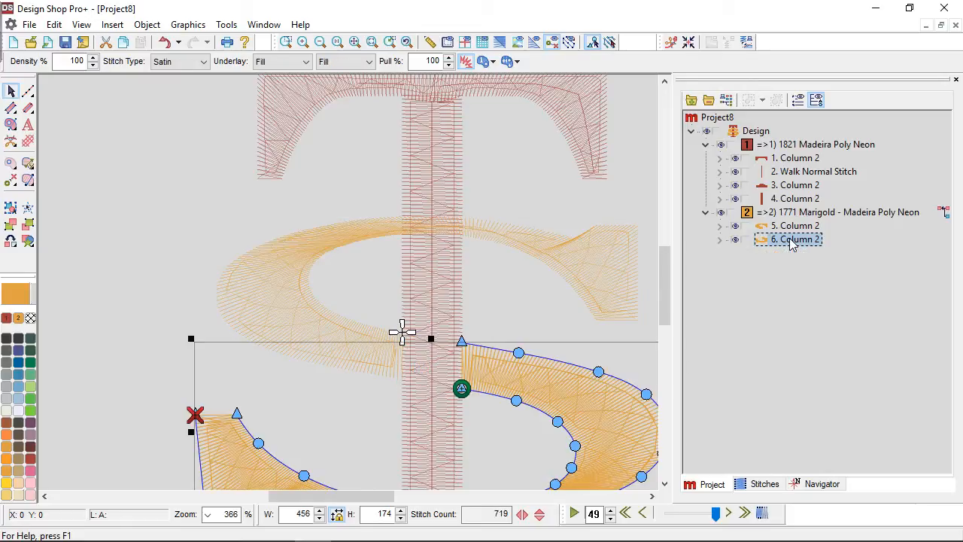
pyautogui.click(794, 226)
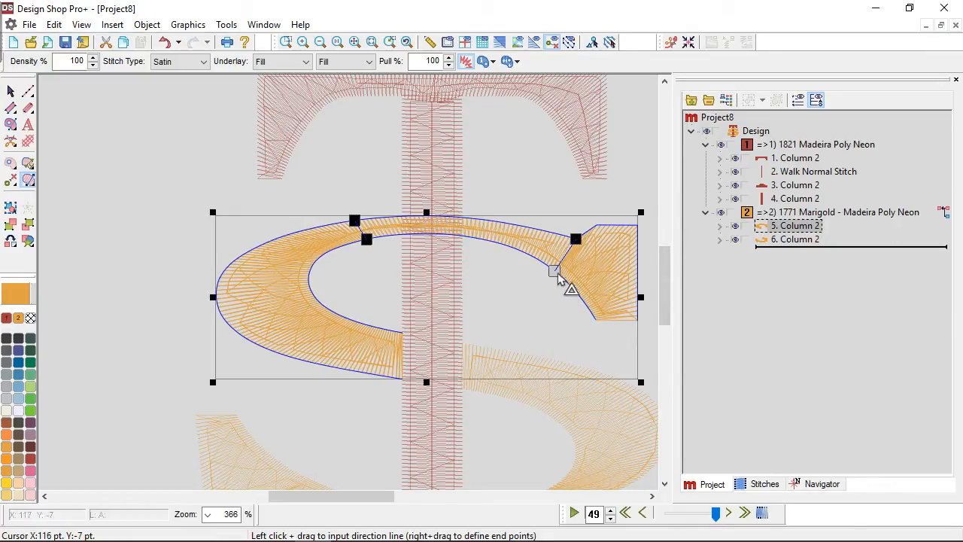
pyautogui.click(796, 239)
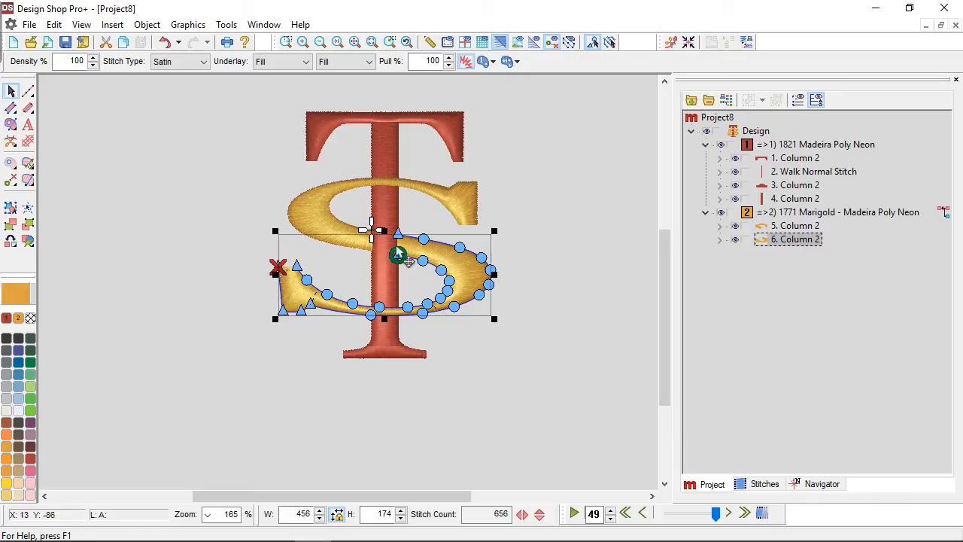
pyautogui.moveTo(437, 292)
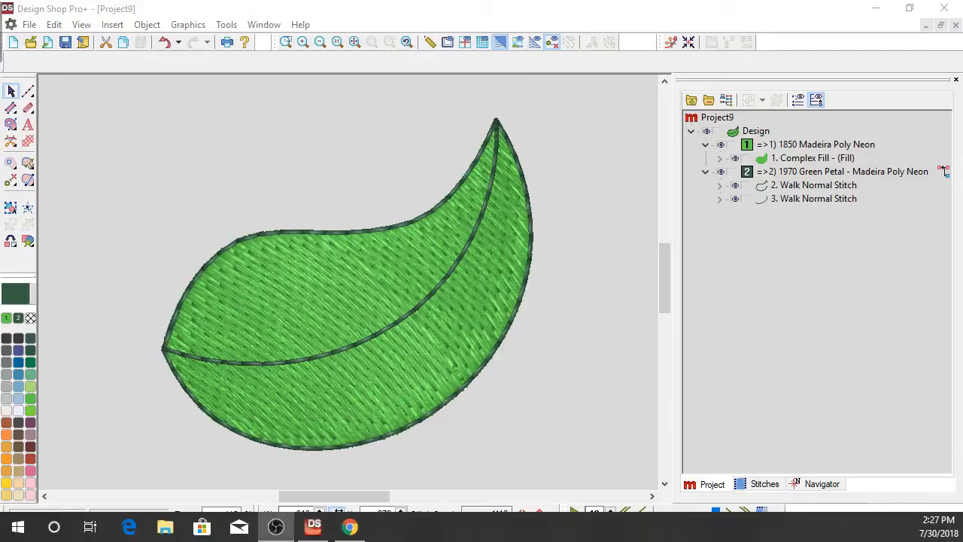
# Step: Split the leaf's center vein walk stitch at a point partway along it
pyautogui.click(816, 184)
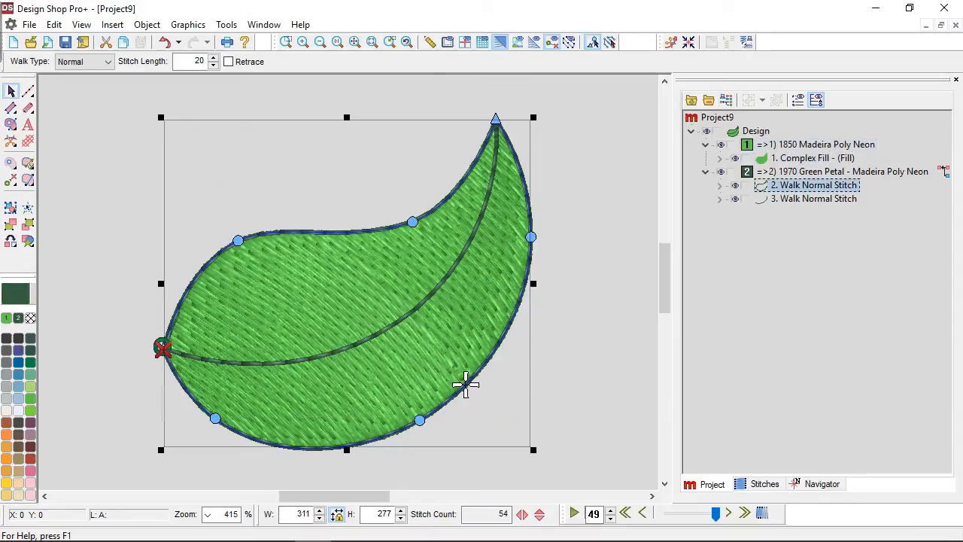
pyautogui.click(816, 199)
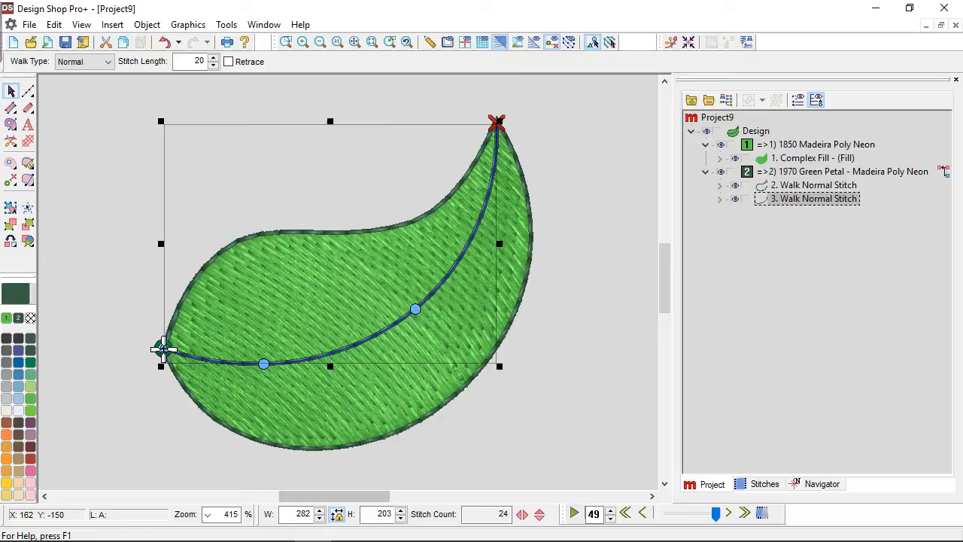
pyautogui.moveTo(284, 378)
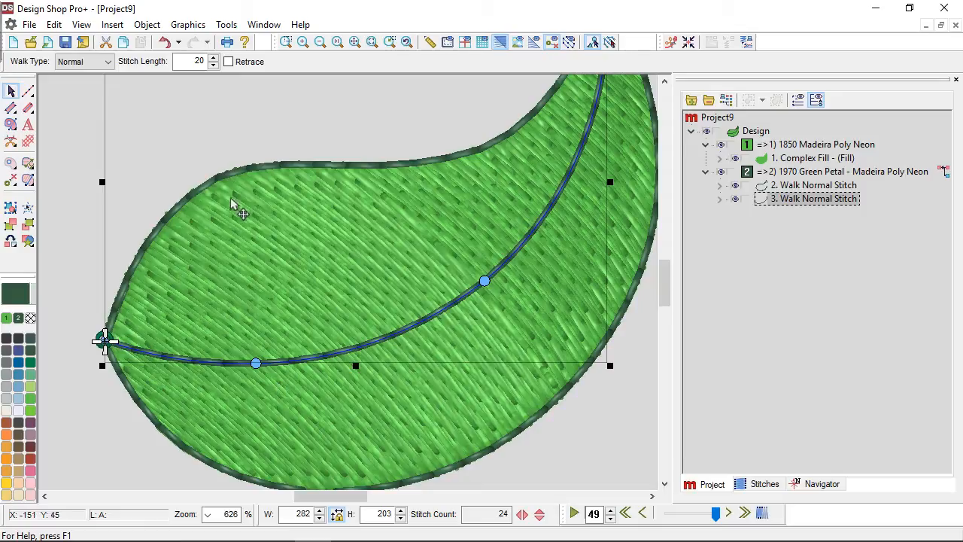
pyautogui.moveTo(151, 334)
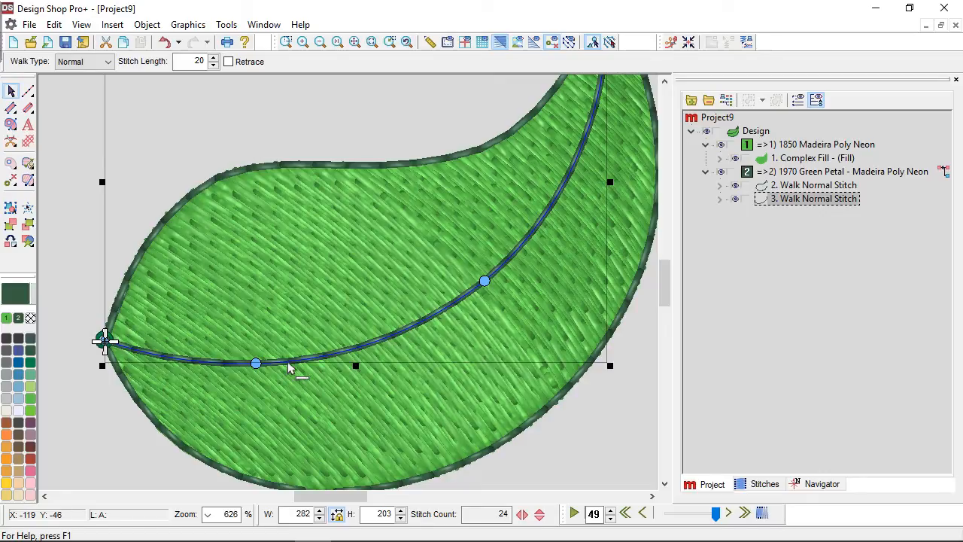
pyautogui.click(289, 363)
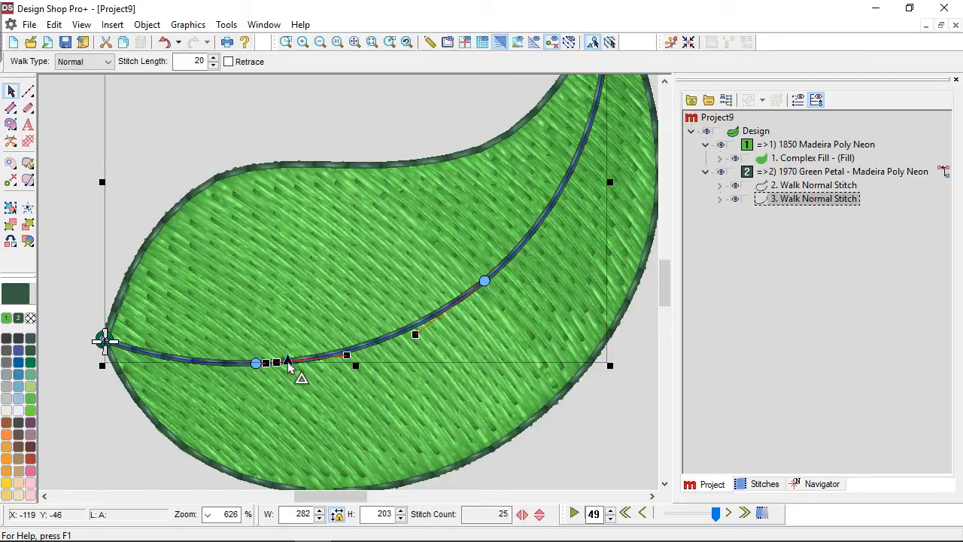
pyautogui.rightClick(289, 368)
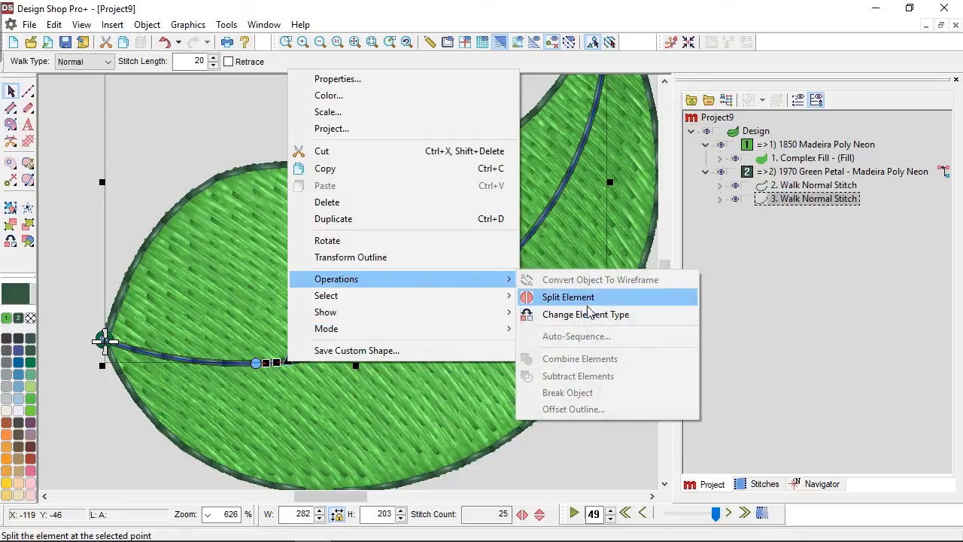
pyautogui.click(569, 296)
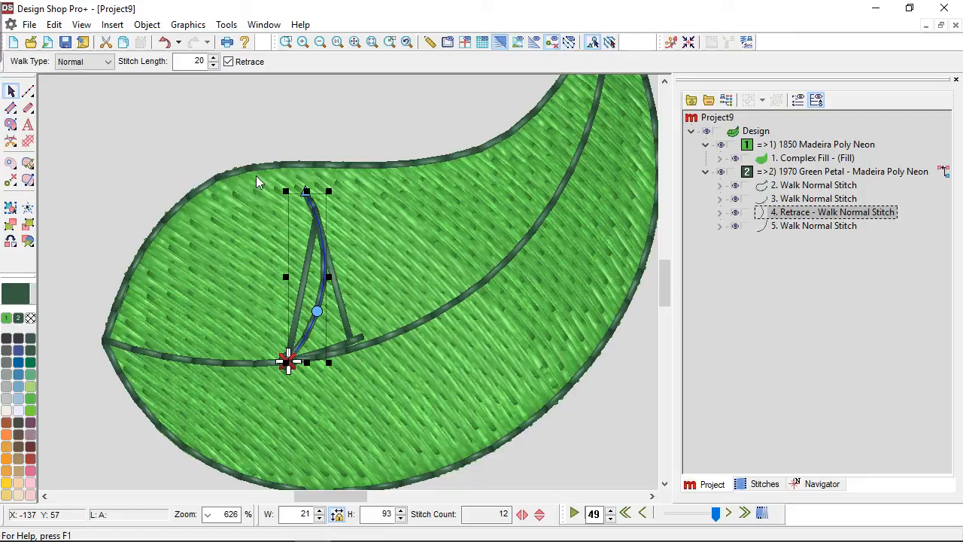
# Step: Draw a retrace walk-stitch side vein from the split point to the lower leaf edge
pyautogui.click(816, 226)
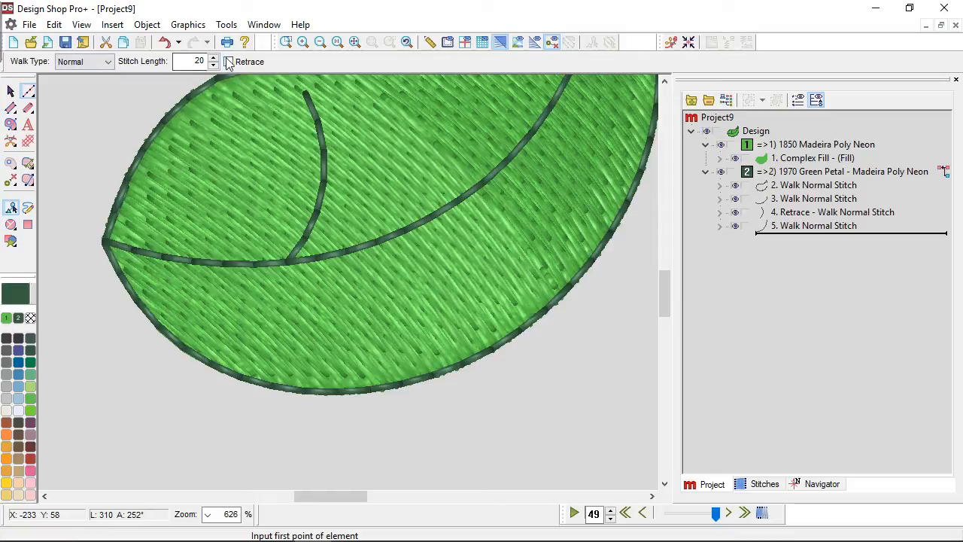
pyautogui.click(836, 210)
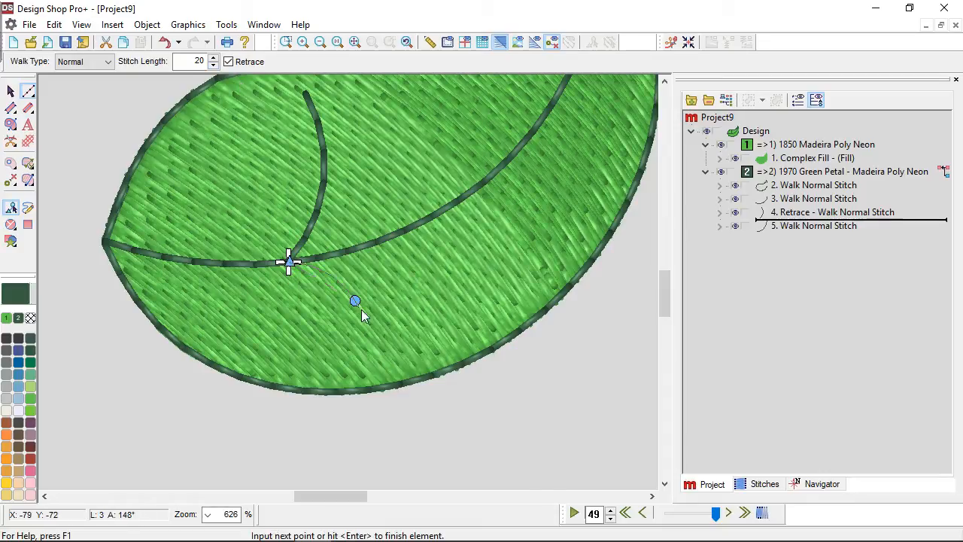
pyautogui.click(397, 369)
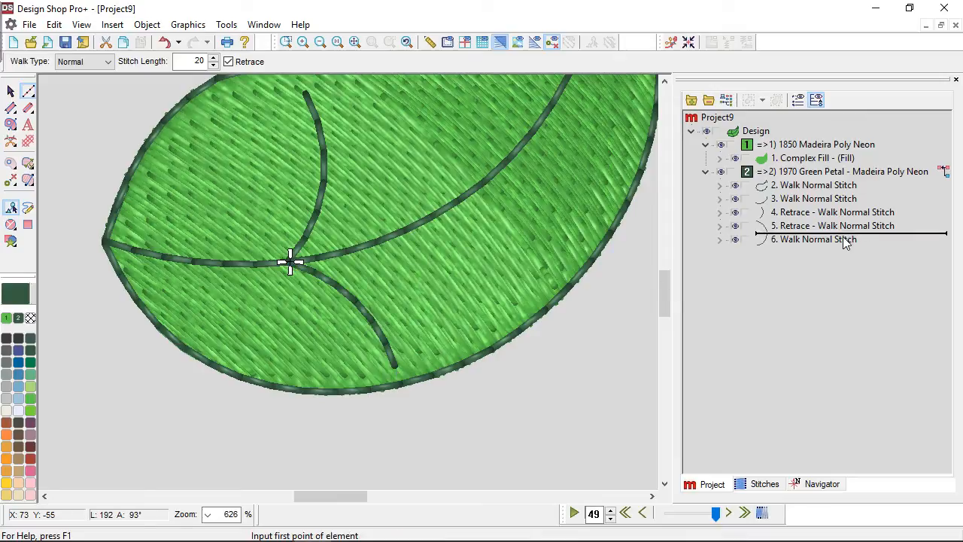
# Step: Split the upper center vein segment and start a retrace side vein from the new split
pyautogui.click(814, 237)
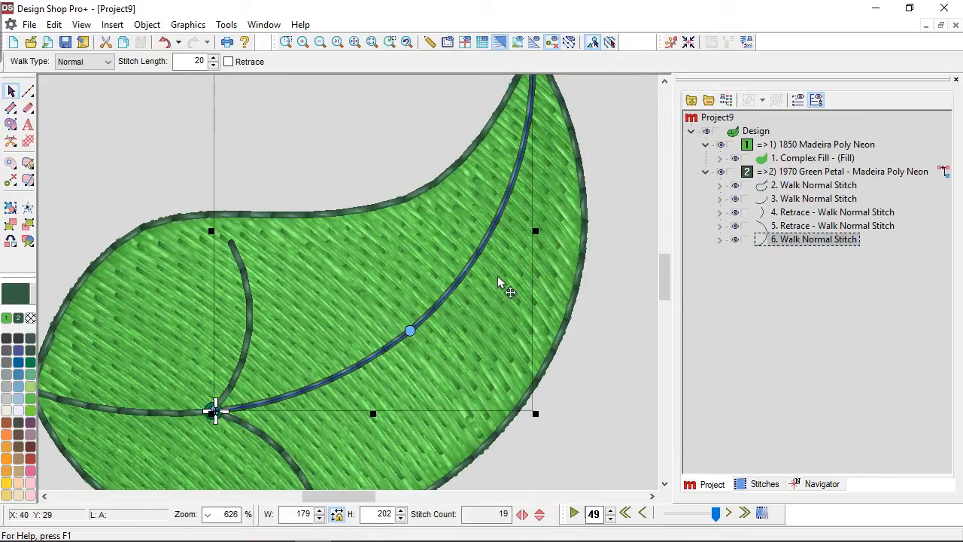
pyautogui.moveTo(377, 361)
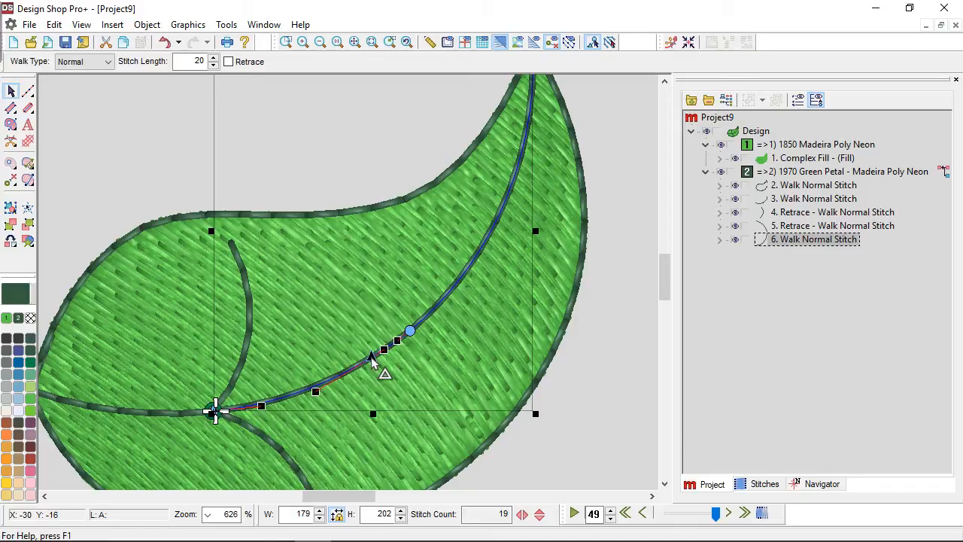
pyautogui.rightClick(376, 362)
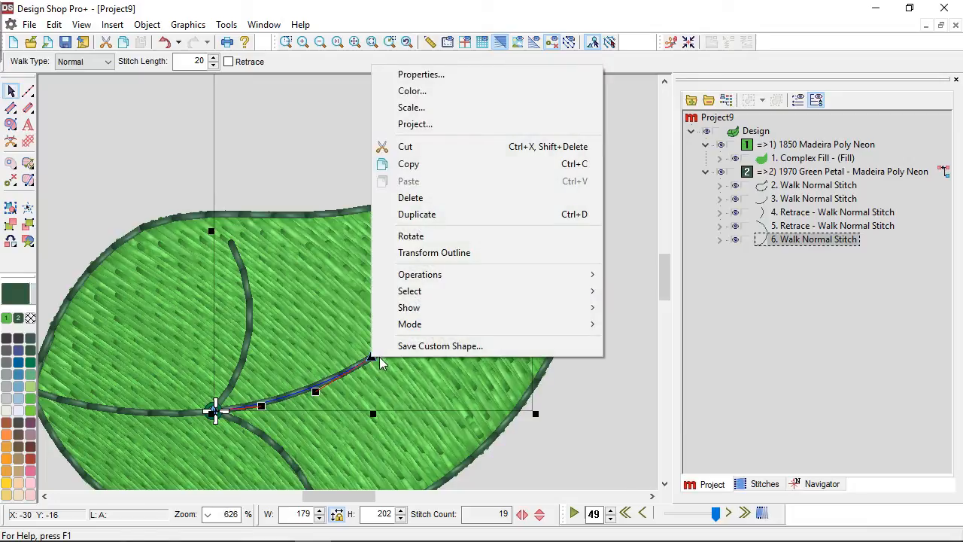
pyautogui.moveTo(418, 274)
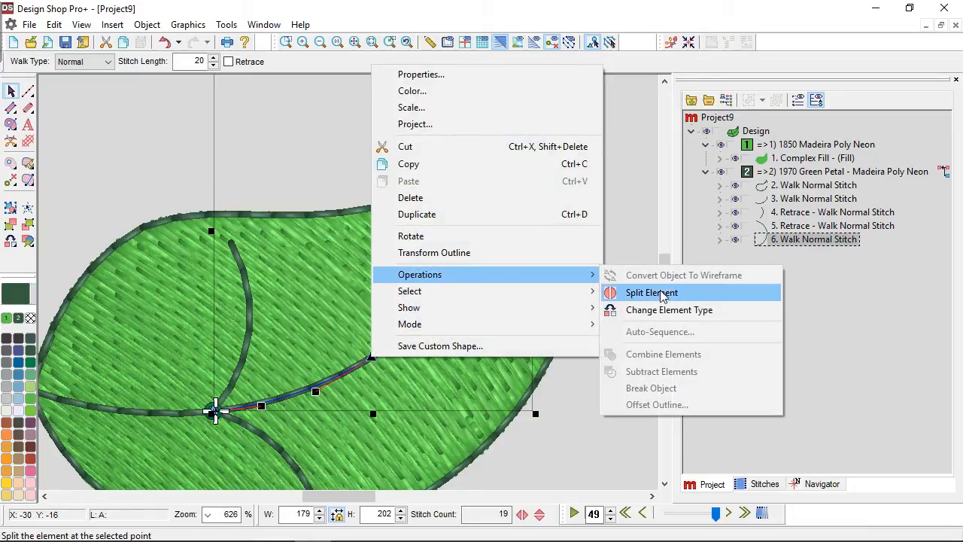
pyautogui.click(652, 292)
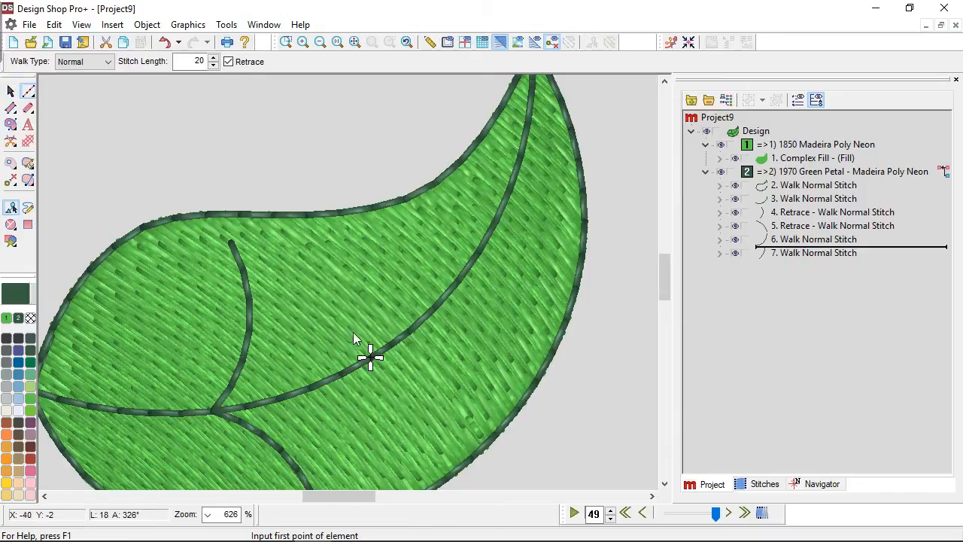
pyautogui.click(370, 357)
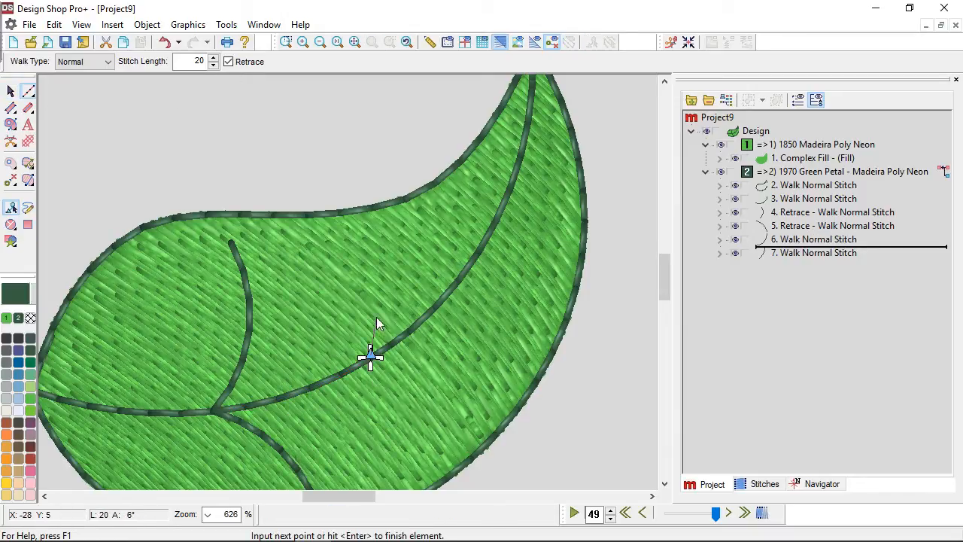
pyautogui.click(379, 226)
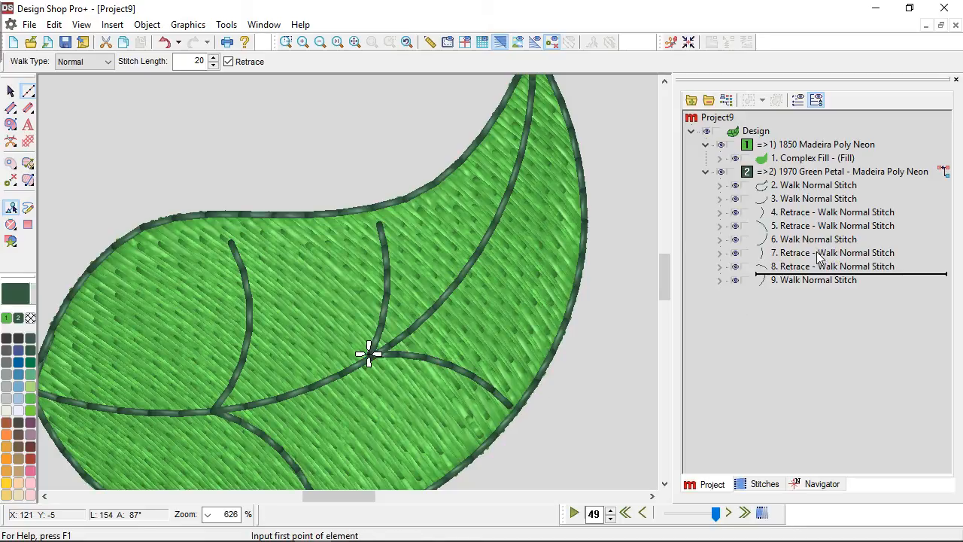
# Step: Split the top vein section near the leaf tip and draw a retrace side vein from it
pyautogui.click(815, 279)
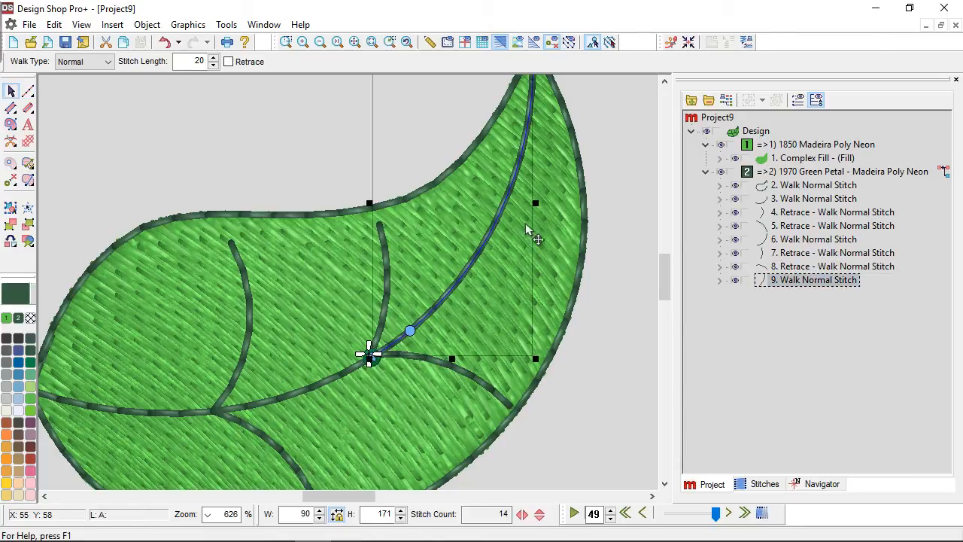
pyautogui.click(496, 229)
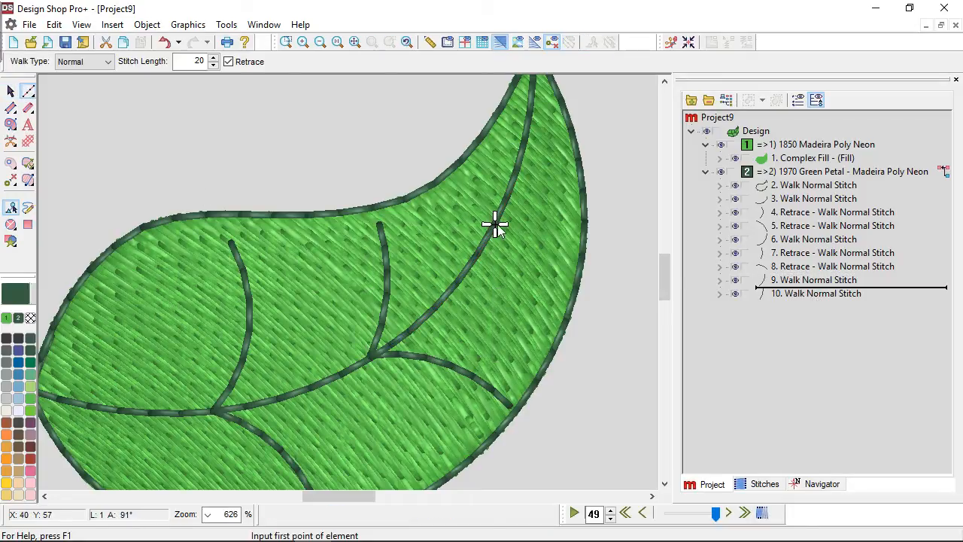
pyautogui.click(495, 223)
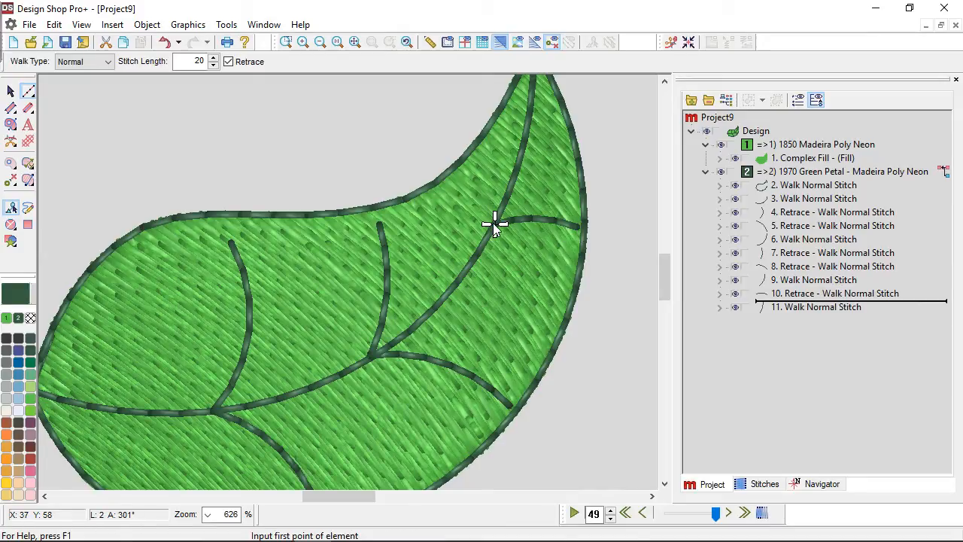
pyautogui.click(494, 225)
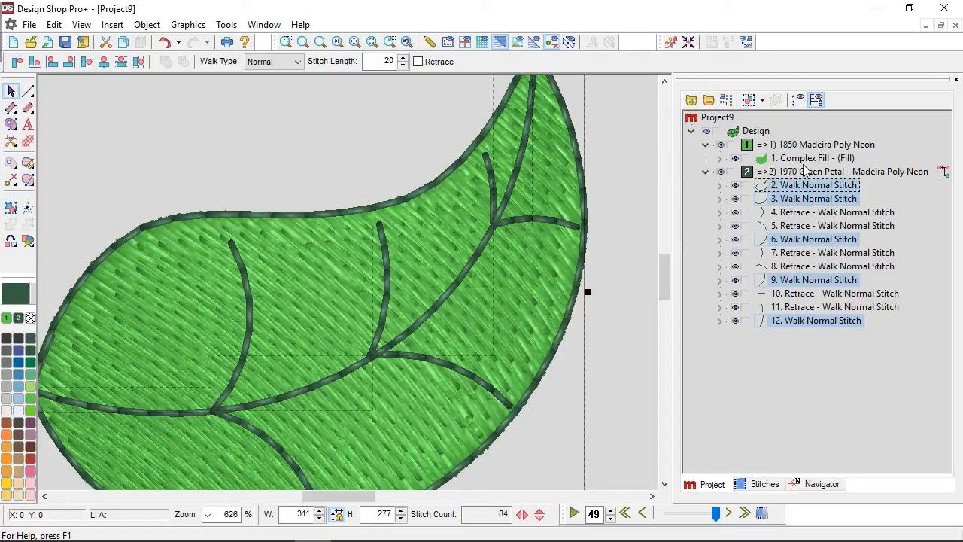
# Step: Set the selected center-vein walk elements' Walk Type to Bean
pyautogui.click(295, 61)
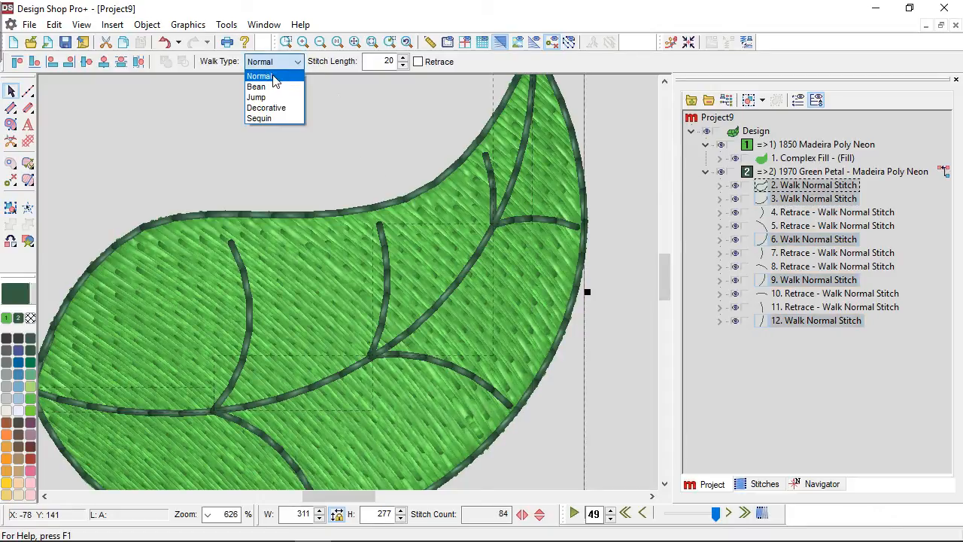
pyautogui.click(256, 86)
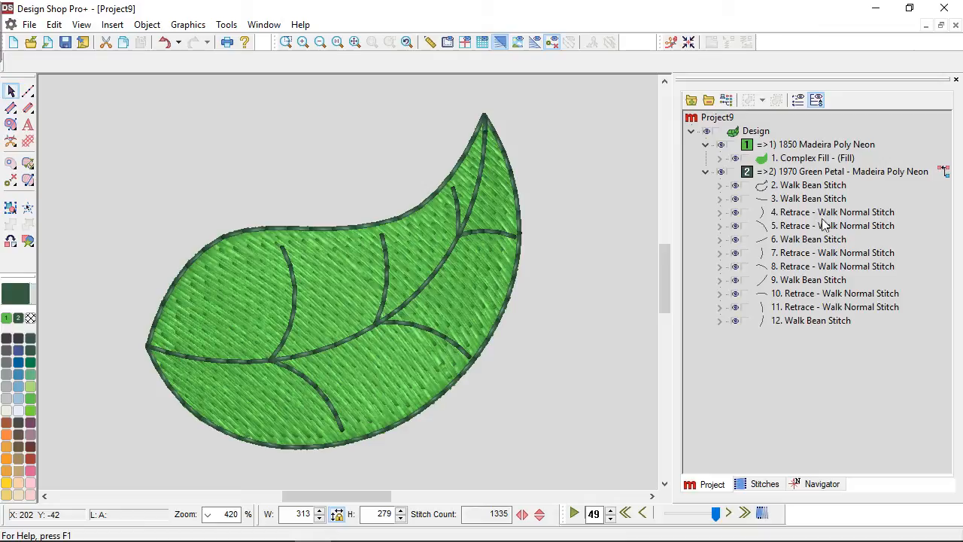
pyautogui.moveTo(811, 241)
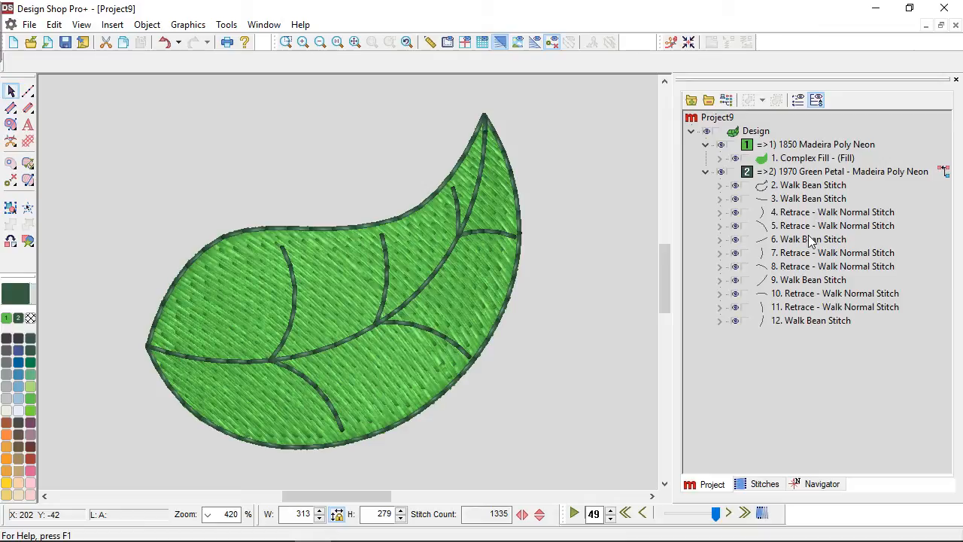
pyautogui.moveTo(831, 203)
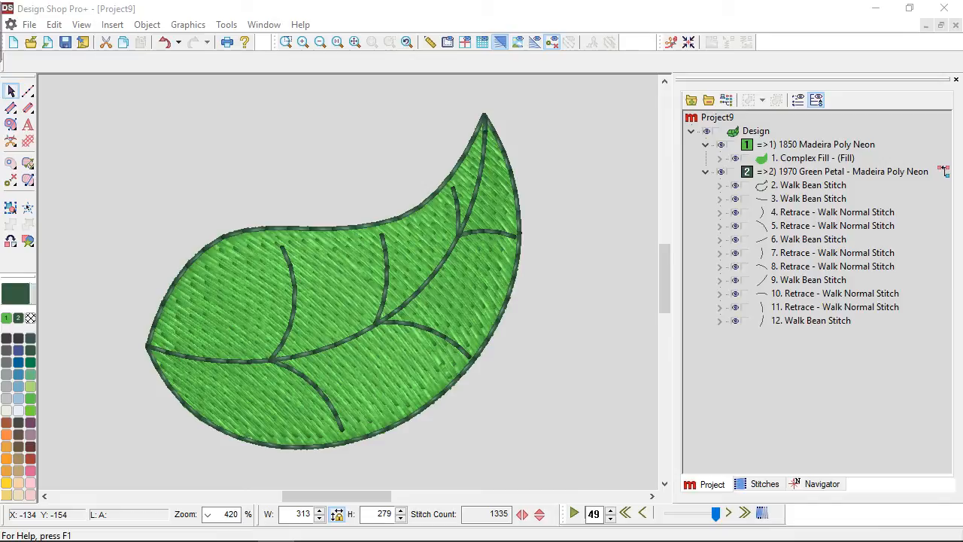
pyautogui.moveTo(680, 71)
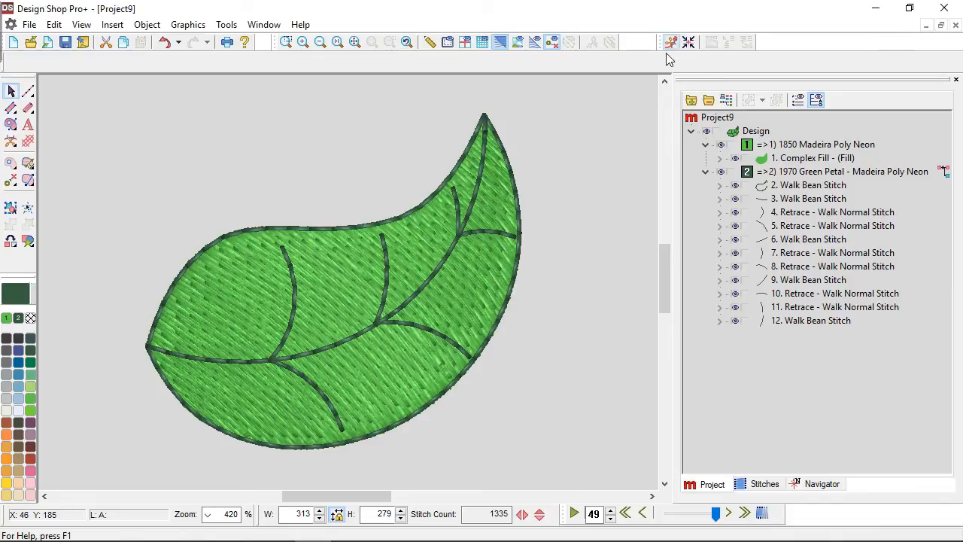
pyautogui.moveTo(670, 42)
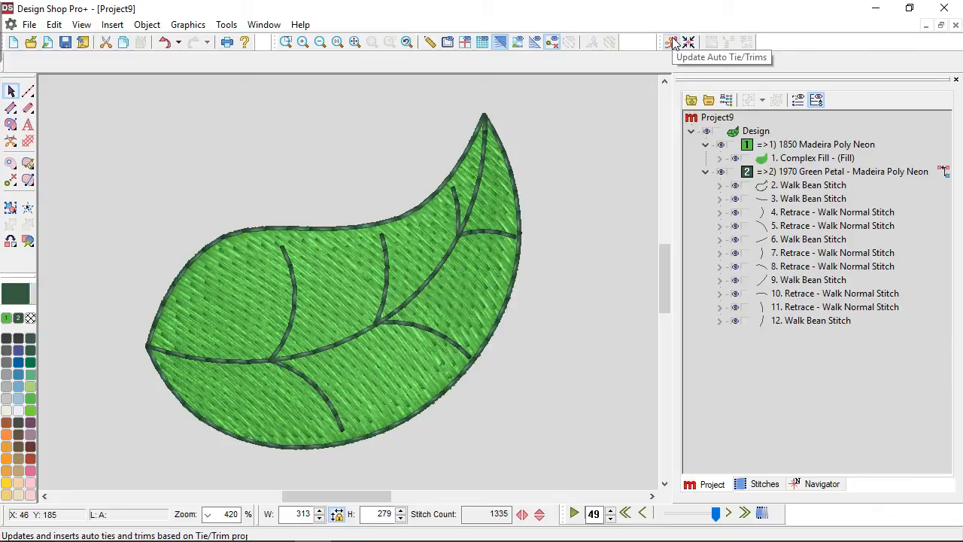
# Step: Update Auto Tie/Trims for the finished 1335-stitch leaf design
pyautogui.click(674, 42)
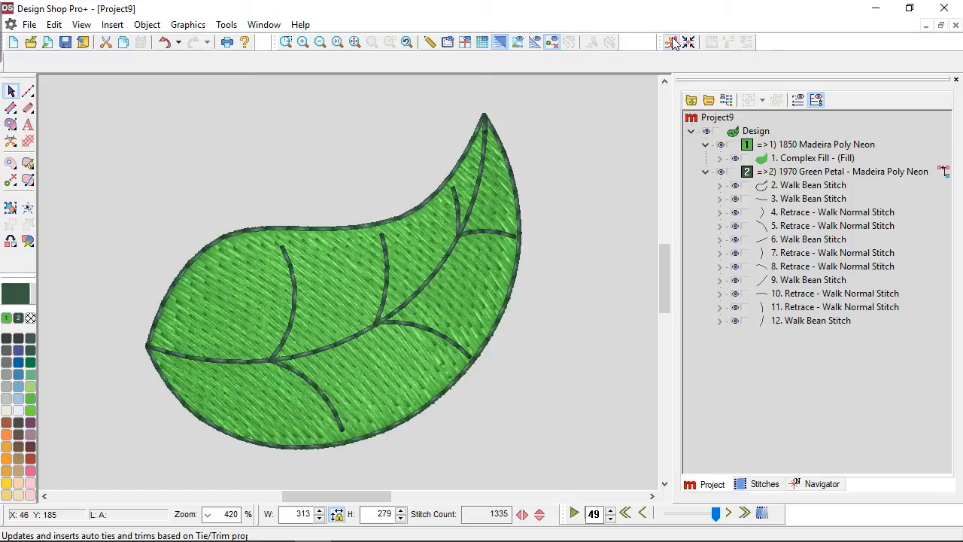